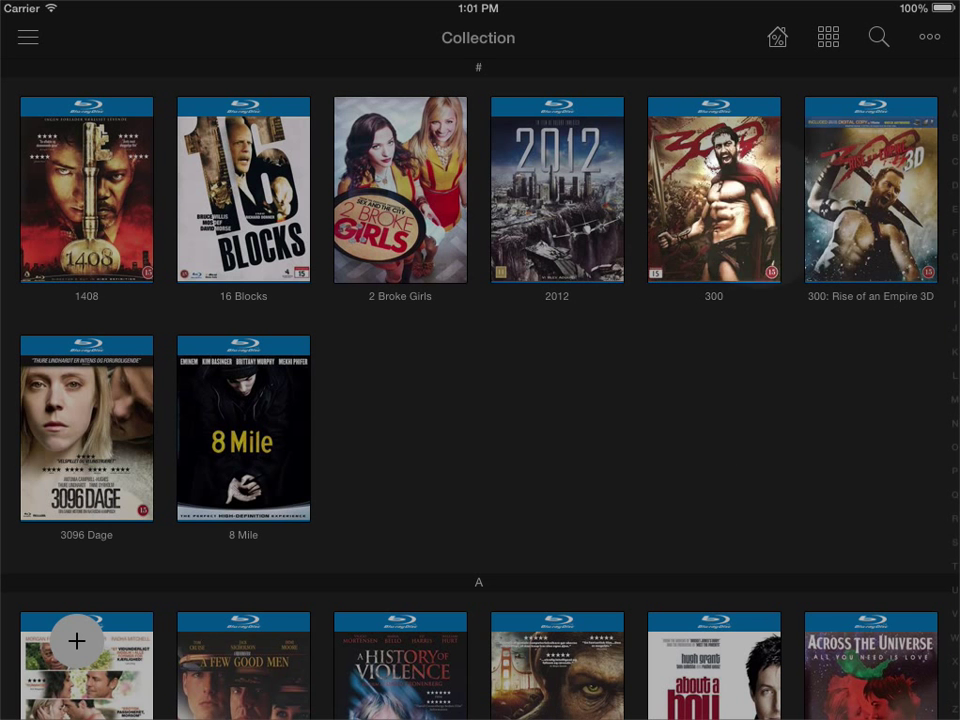
Step: Show the Quick filter criteria list from the collection's Filters menu, all criteria at Any
{"action": "left_click", "coordinate": [928, 36]}
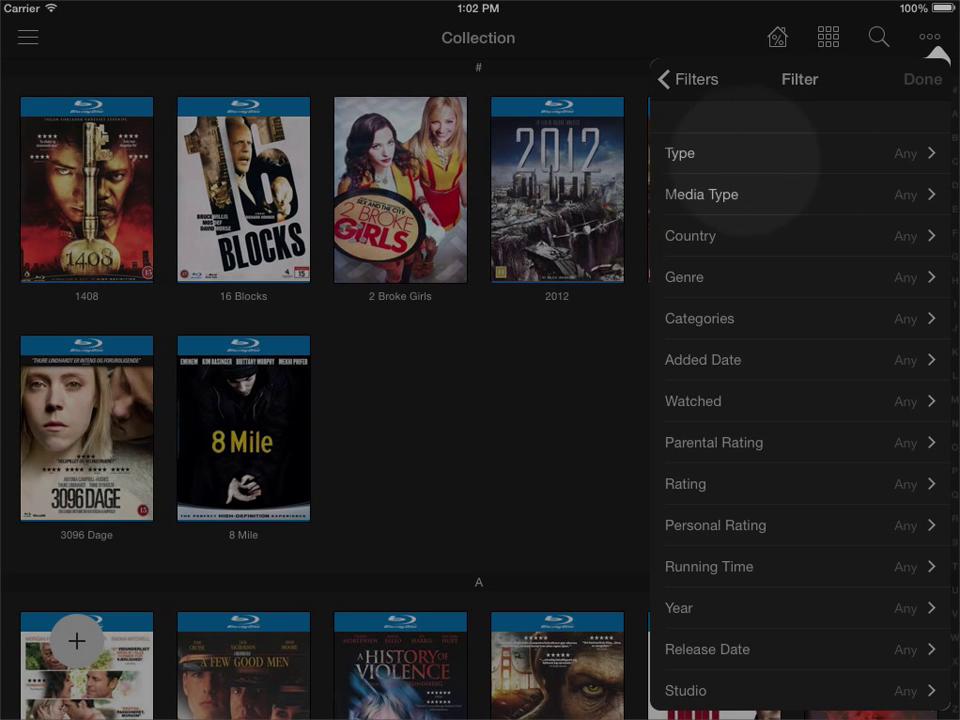
Step: Set the quick filter's Type criterion to Blu-ray
{"action": "left_click", "coordinate": [800, 152]}
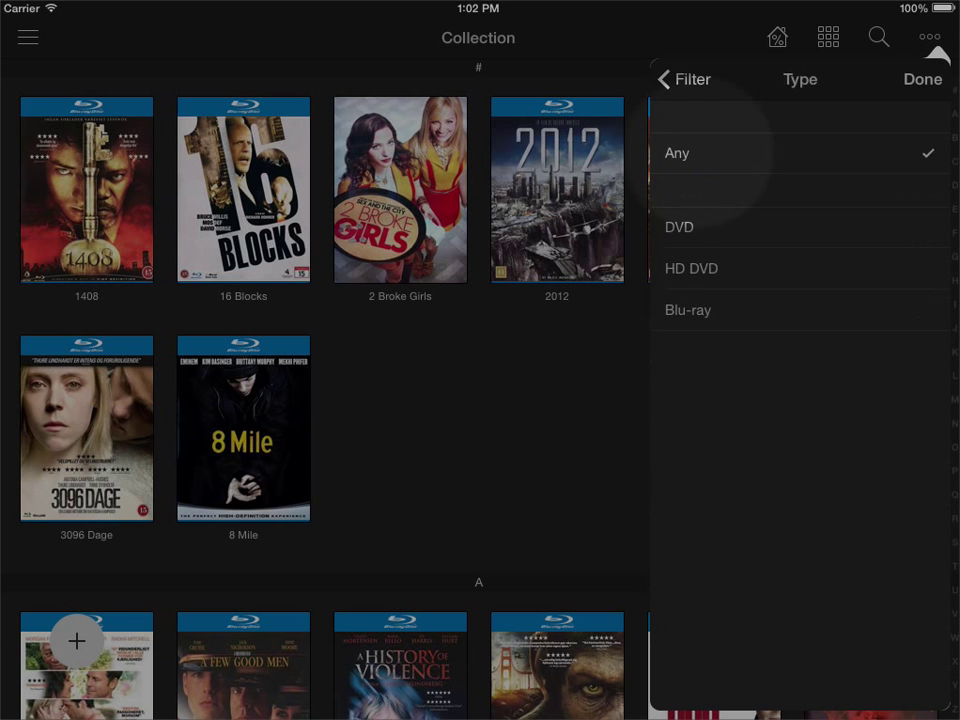
{"action": "left_click", "coordinate": [688, 310]}
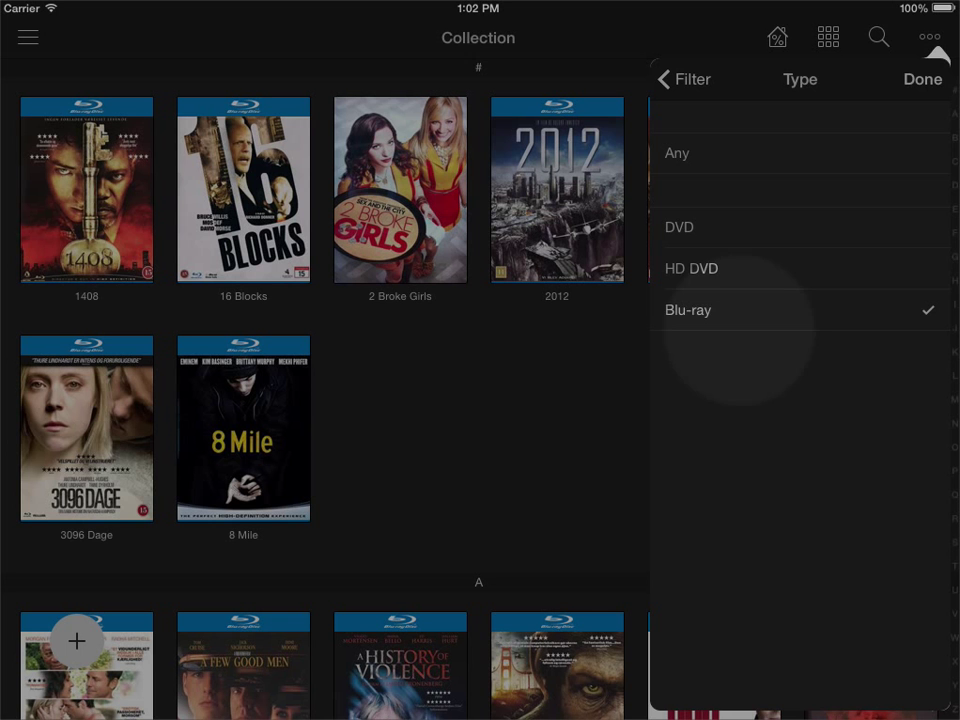
{"action": "left_click", "coordinate": [920, 80]}
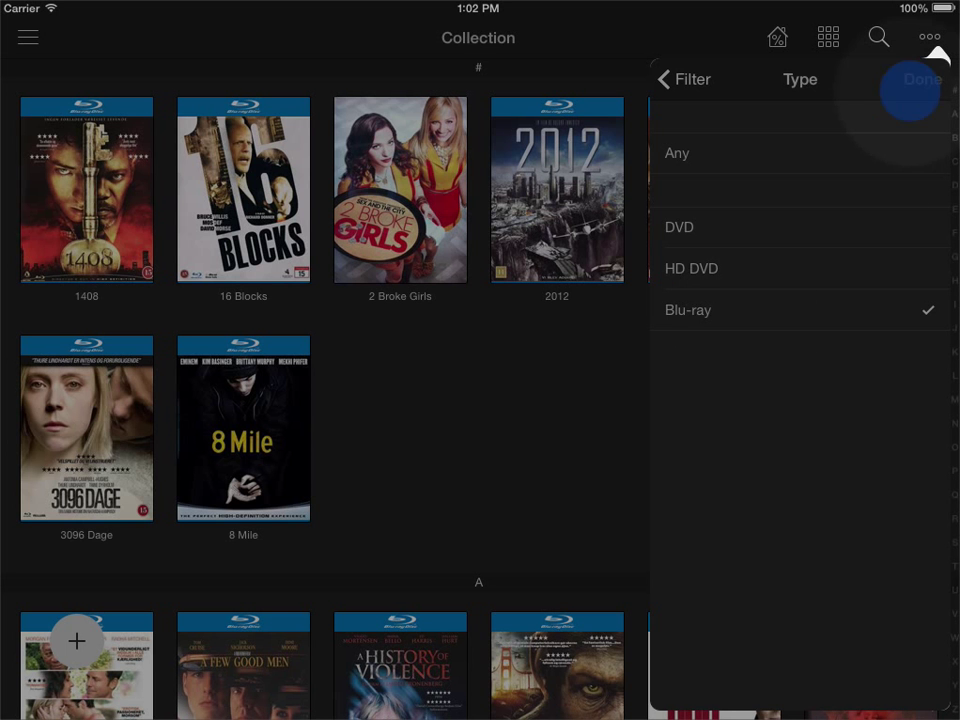
{"action": "left_click", "coordinate": [684, 80]}
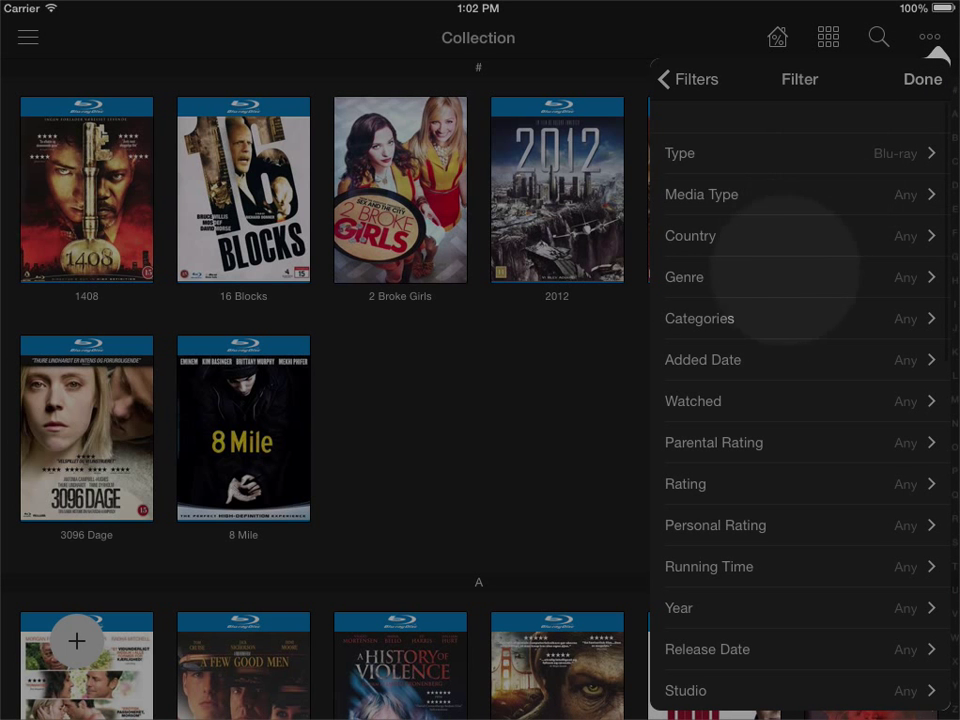
Step: Set Genre to Animation and apply the filter to the collection
{"action": "left_click", "coordinate": [800, 276]}
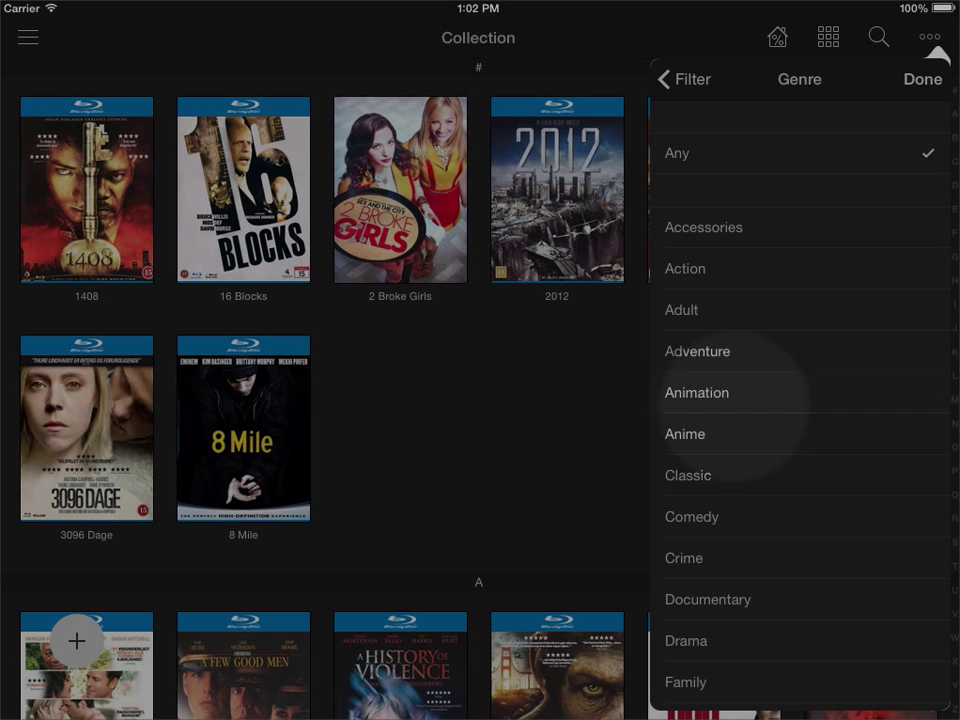
{"action": "left_click", "coordinate": [696, 392]}
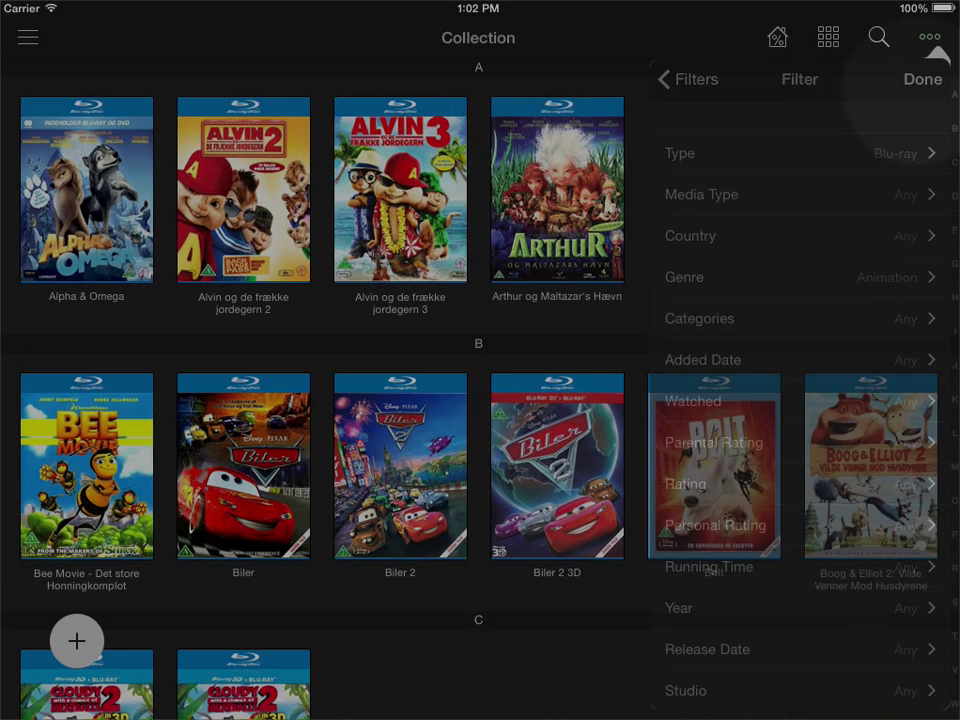
{"action": "left_click", "coordinate": [920, 80]}
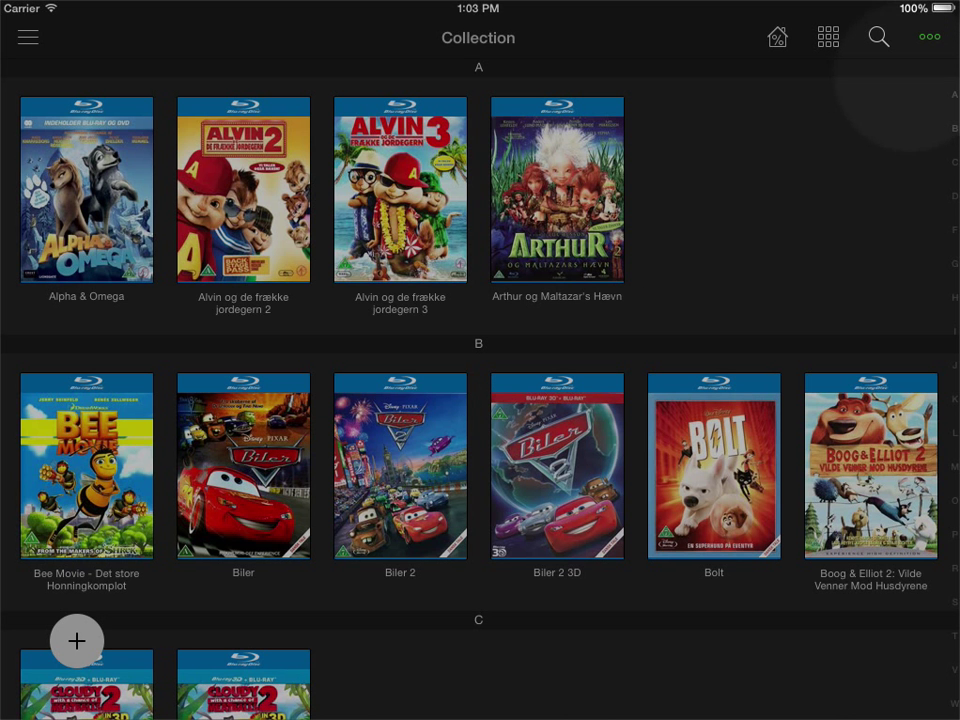
Step: Choose No filters so the full collection, including 1408 and 300, is listed again
{"action": "left_click", "coordinate": [928, 36]}
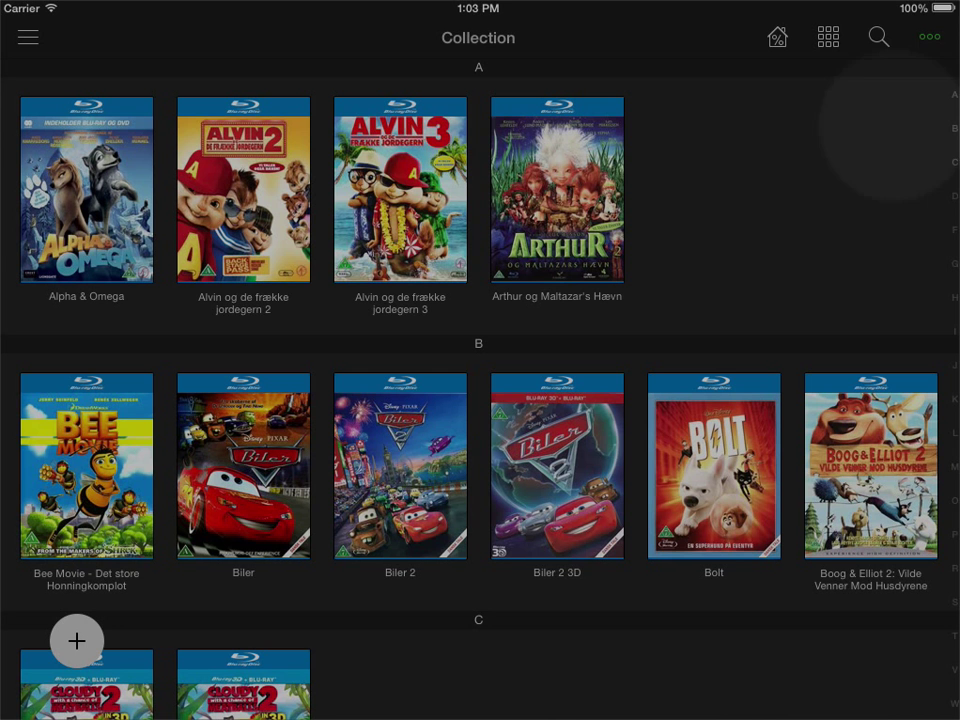
{"action": "left_click", "coordinate": [928, 36]}
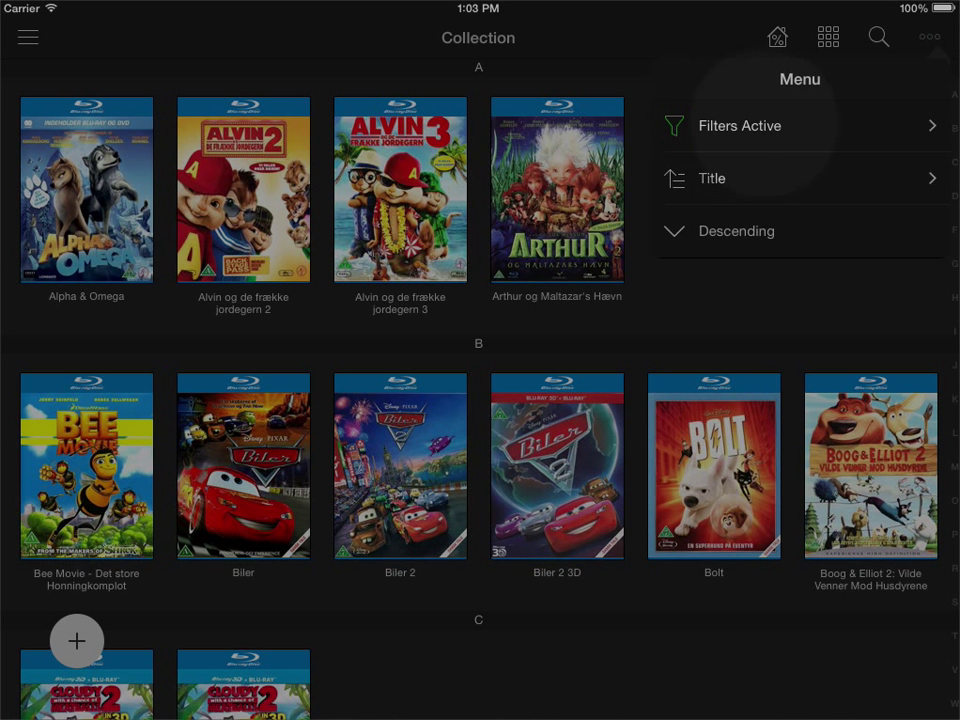
{"action": "left_click", "coordinate": [800, 124]}
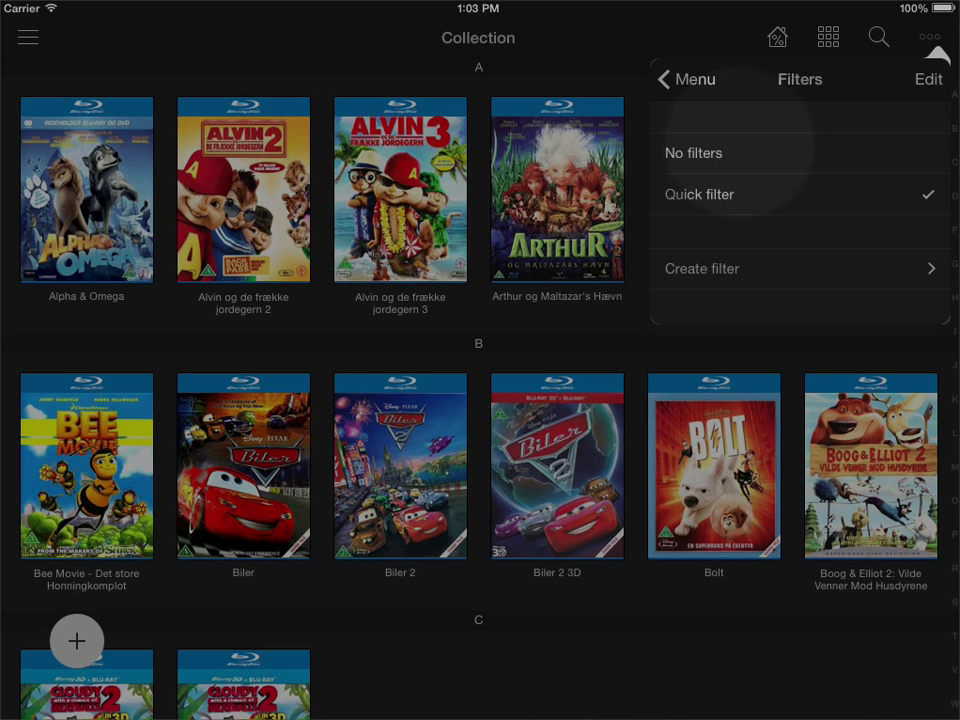
{"action": "left_click", "coordinate": [692, 152]}
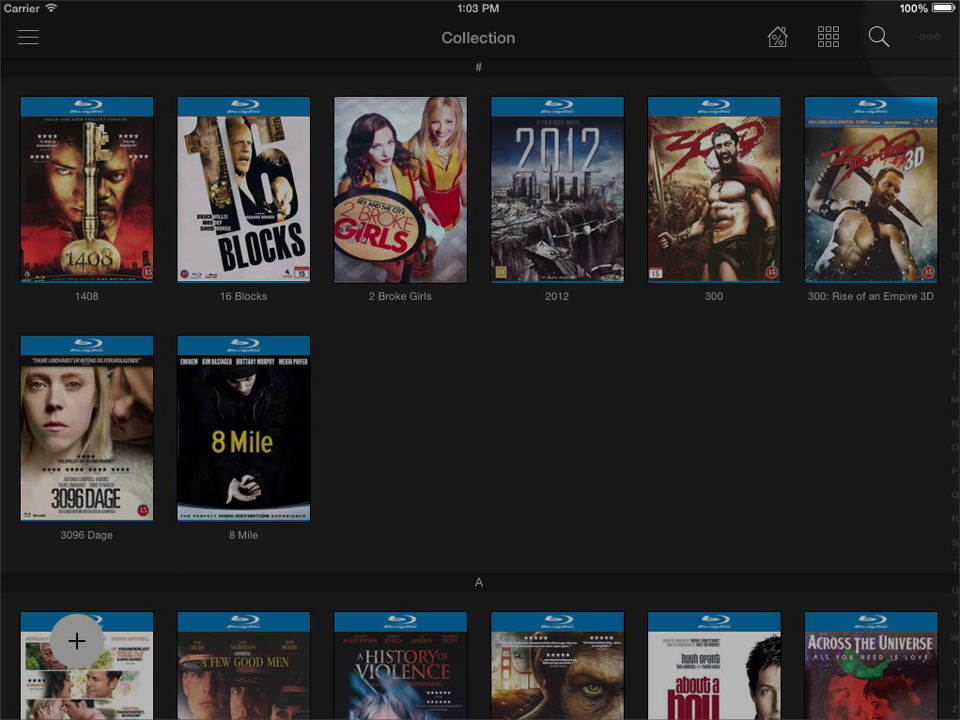
Step: Start a new saved filter and name it 'Blu-ray'
{"action": "left_click", "coordinate": [928, 36]}
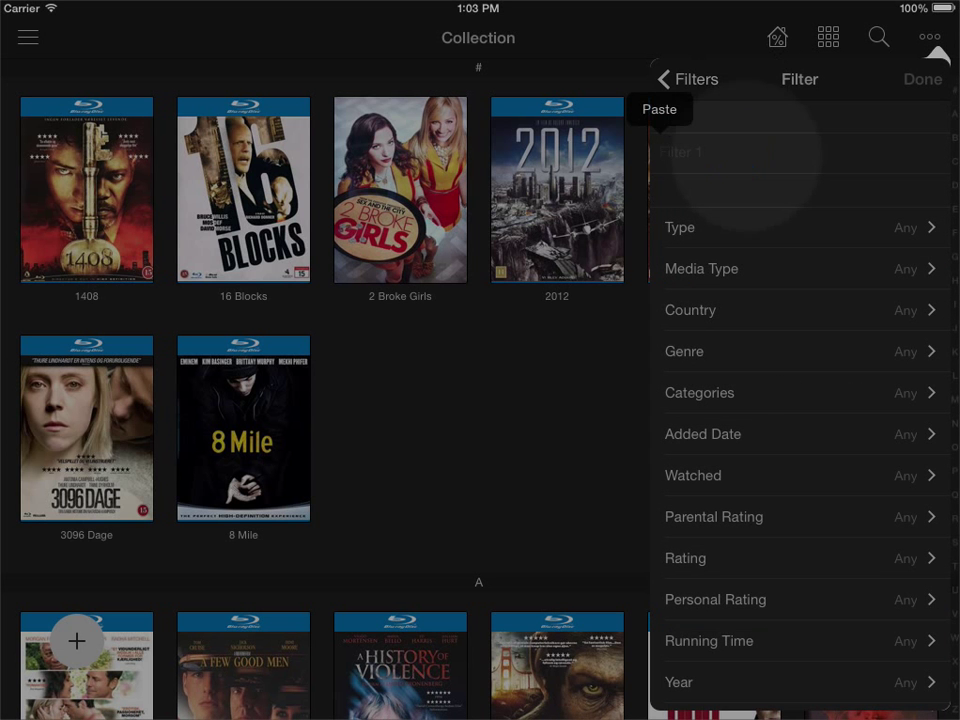
{"action": "type", "text": "Bou"}
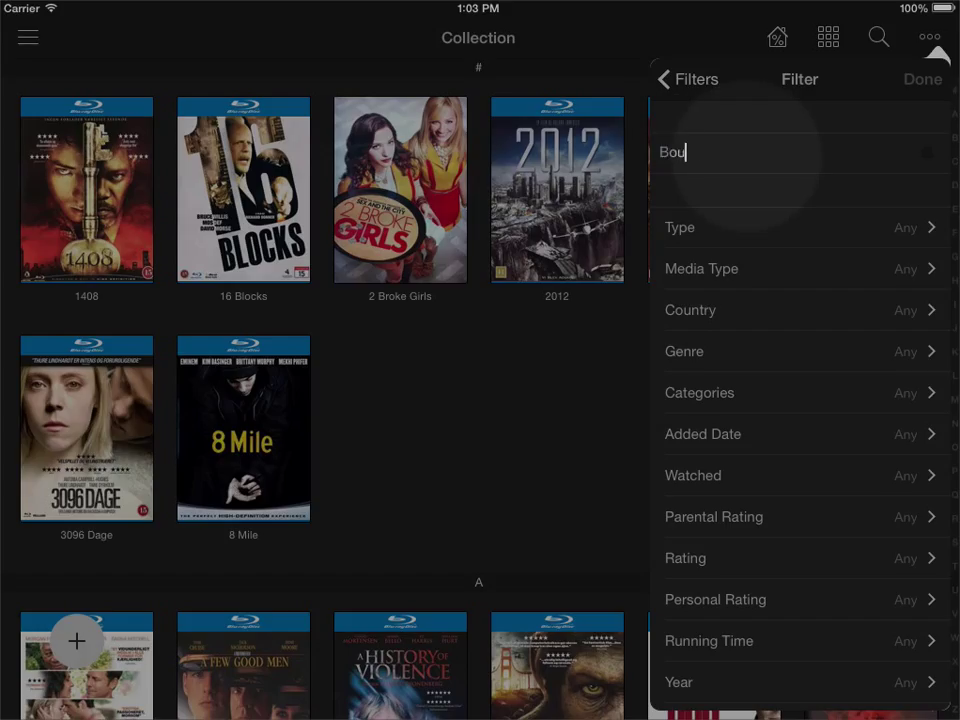
{"action": "type", "text": "Blu"}
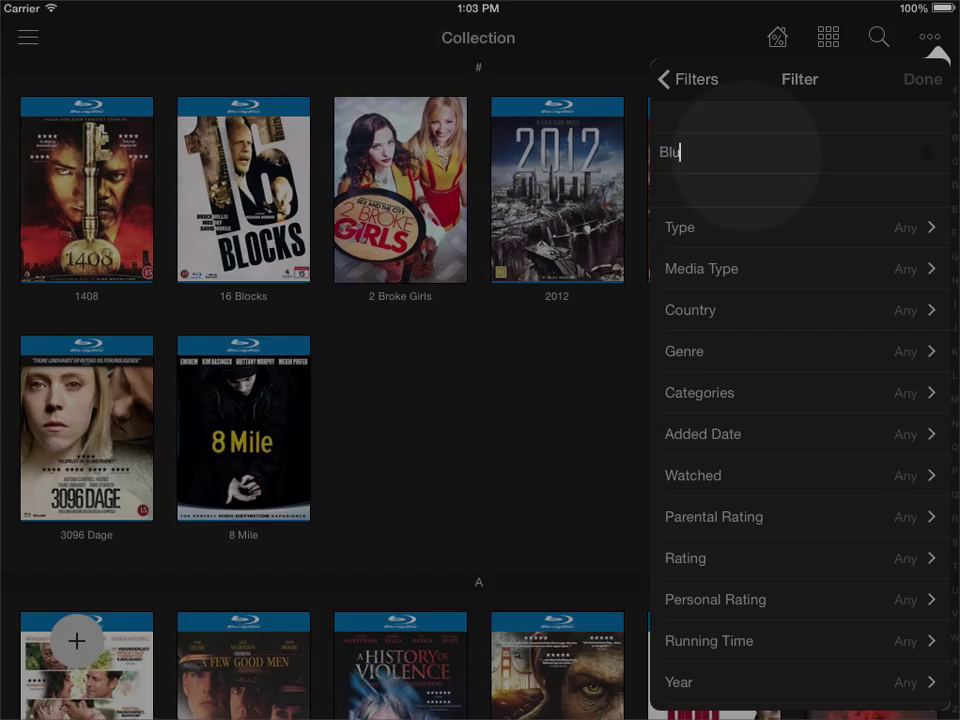
{"action": "type", "text": "-r"}
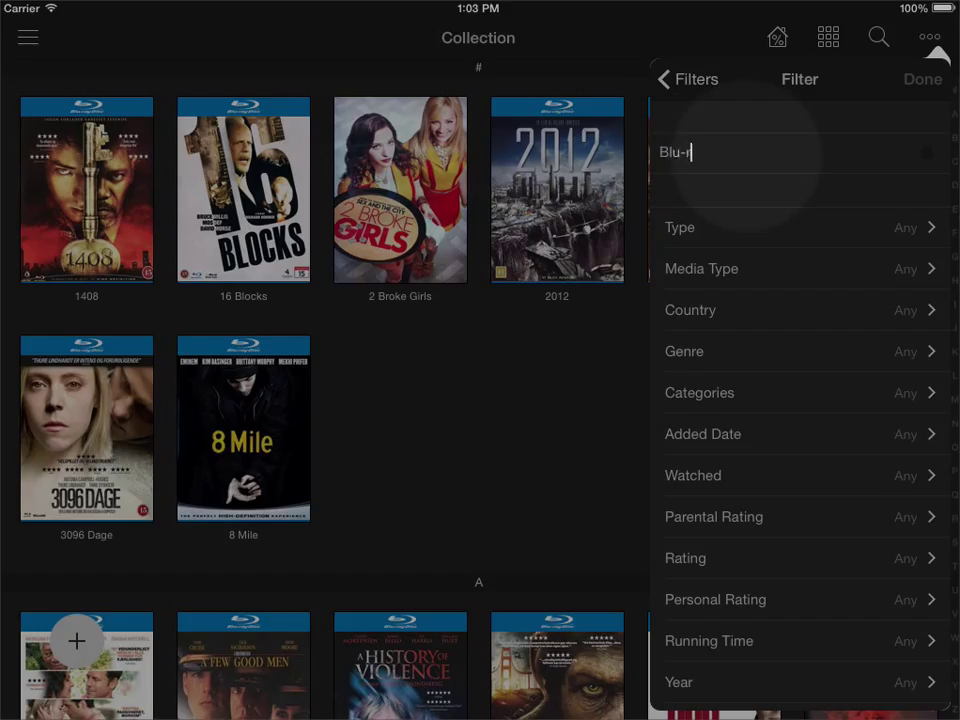
{"action": "type", "text": "ay"}
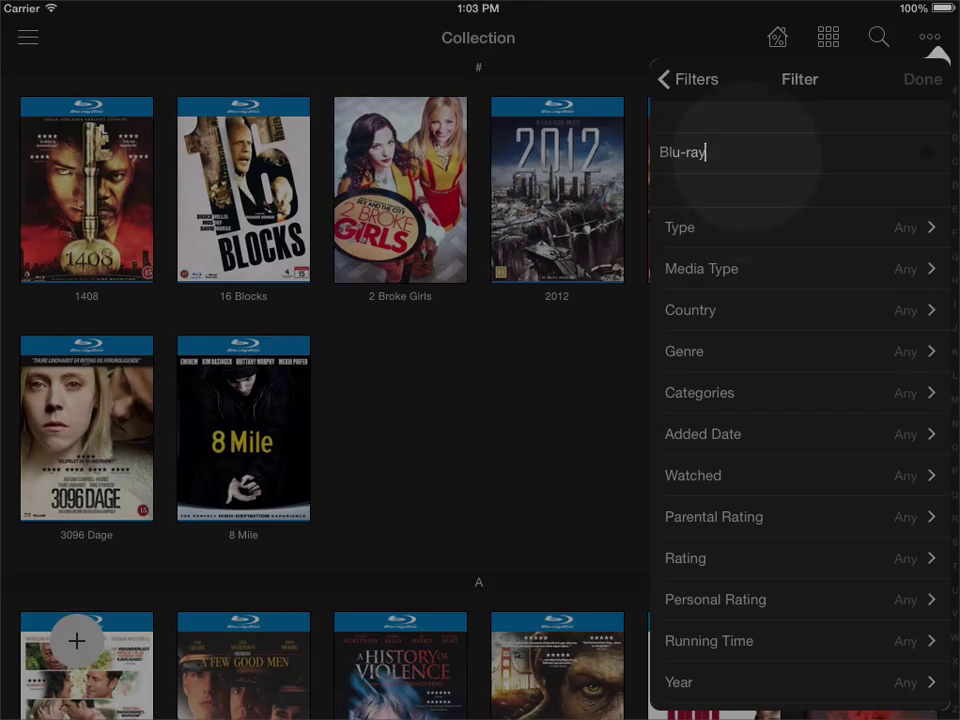
Step: Set the filter's Type to Blu-ray and save it, leaving only Blu-ray titles listed
{"action": "left_click", "coordinate": [800, 228]}
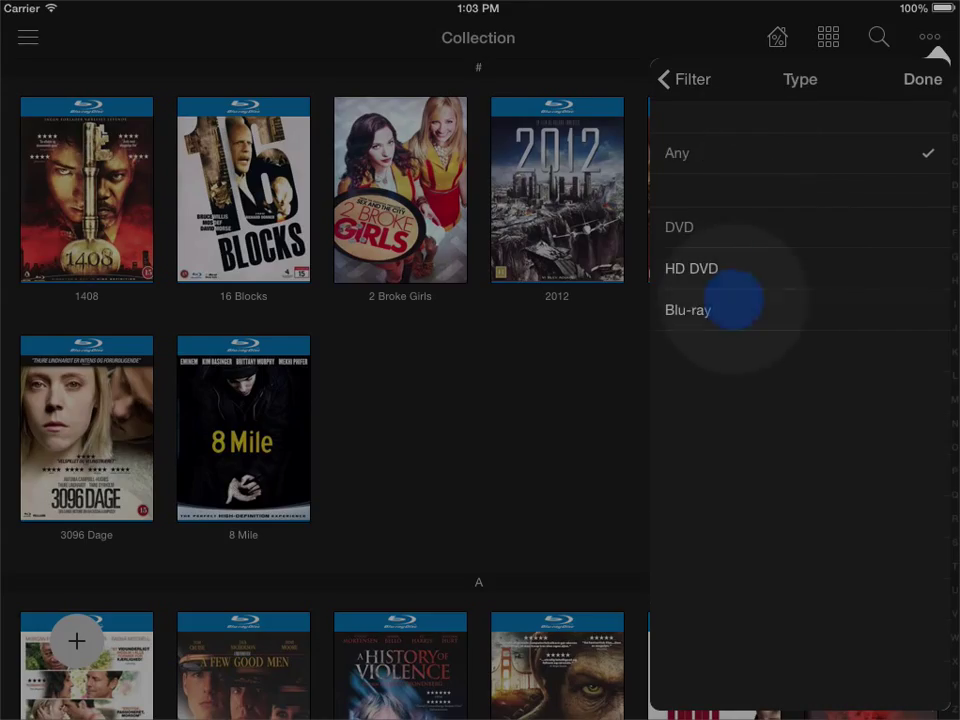
{"action": "left_click", "coordinate": [688, 310]}
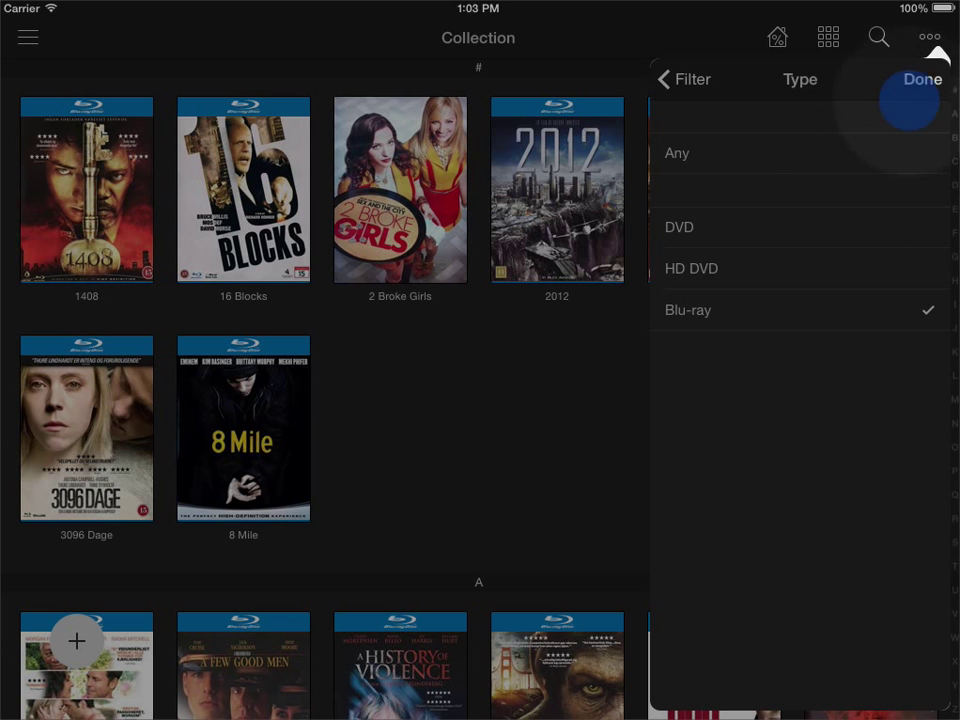
{"action": "left_click", "coordinate": [920, 80]}
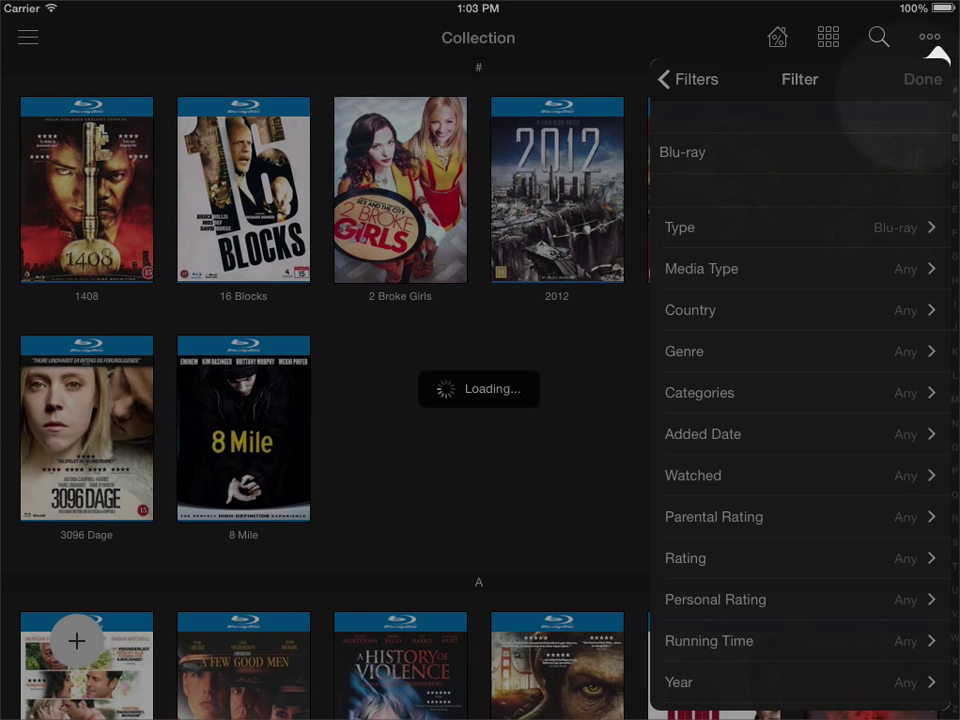
{"action": "left_click", "coordinate": [920, 80]}
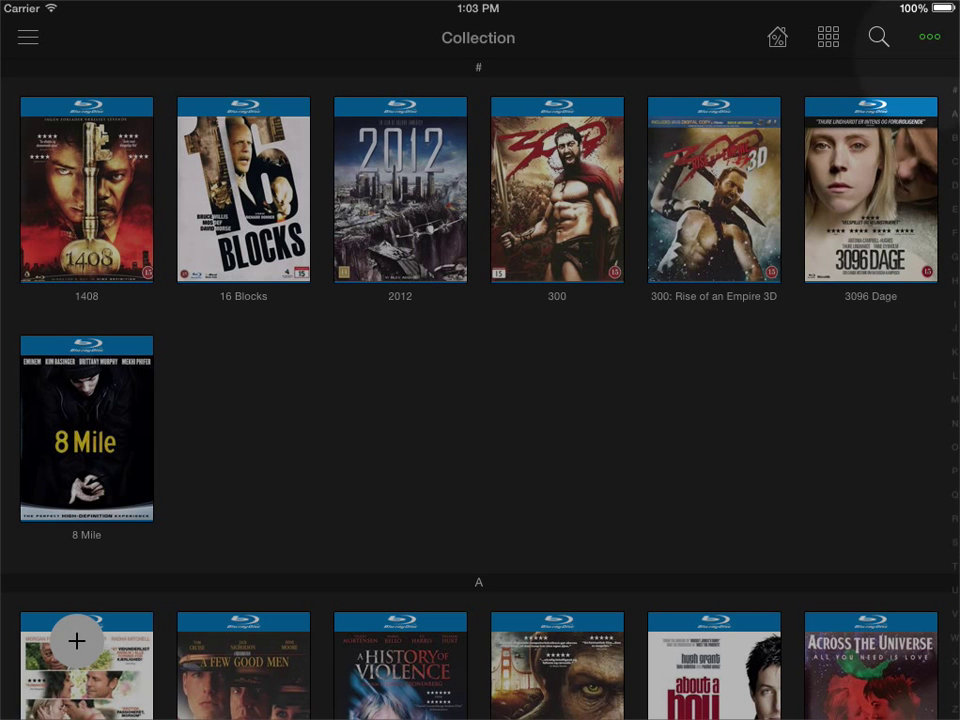
Step: Start another blank saved-filter form from the Filters menu, keeping Blu-ray active
{"action": "left_click", "coordinate": [928, 36]}
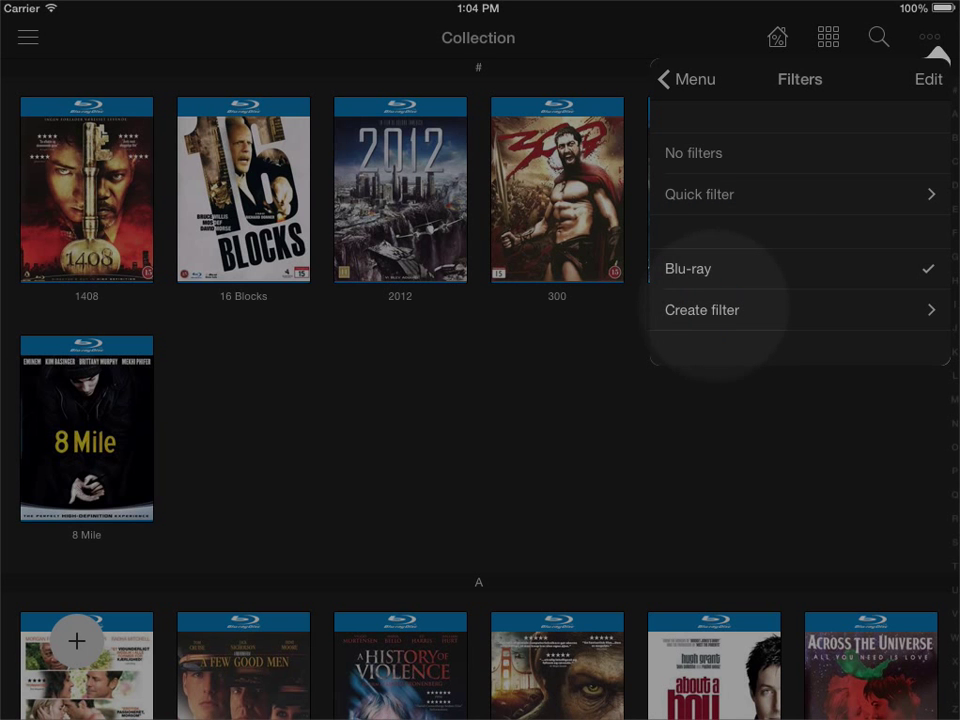
{"action": "left_click", "coordinate": [702, 308]}
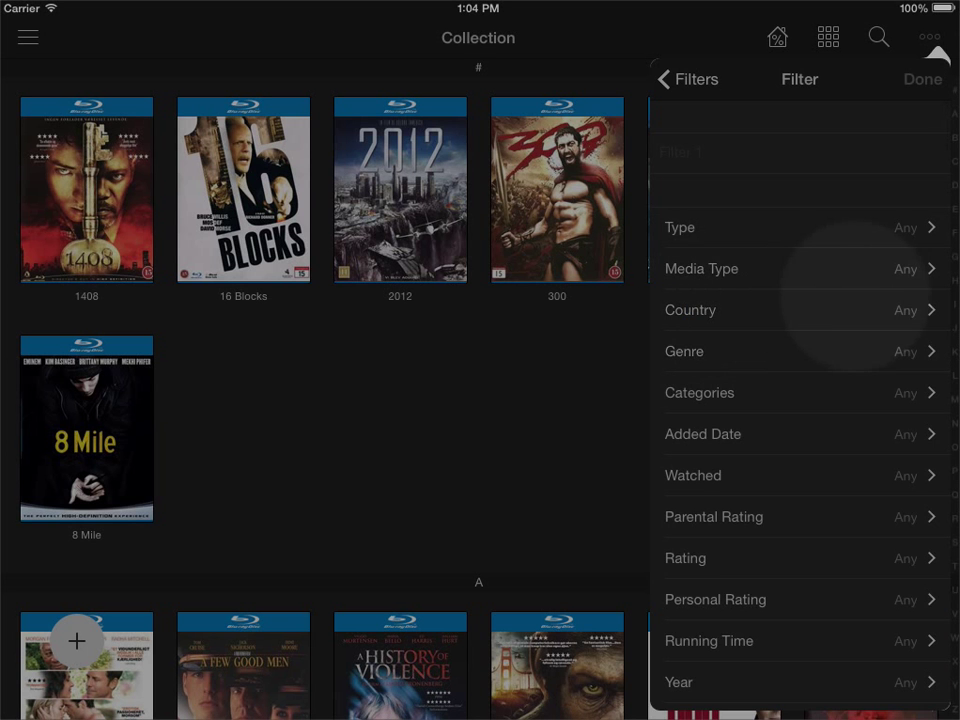